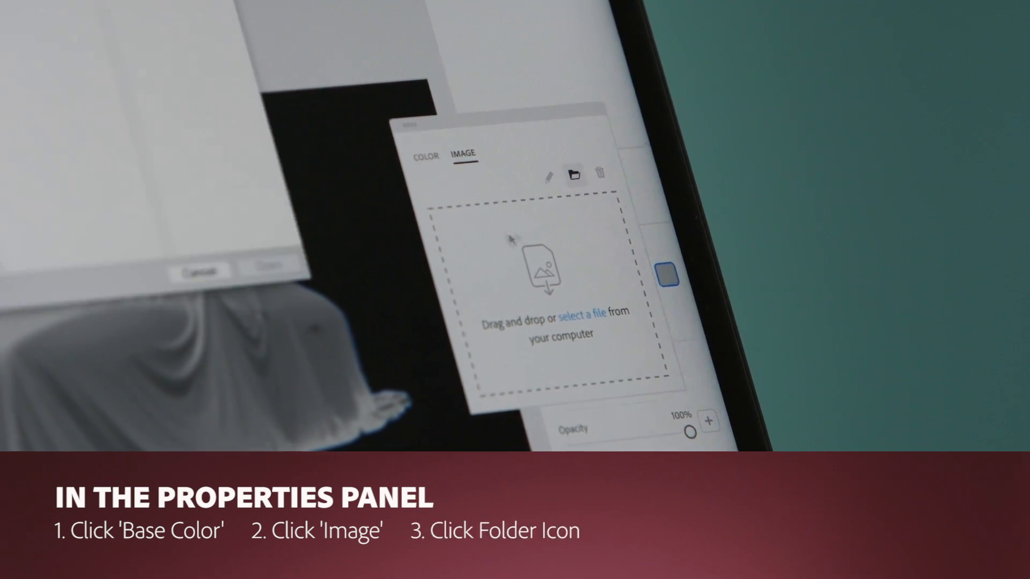
# - Load Pattern.ai from the file browser as the cloth's base color image
pyautogui.click(573, 174)
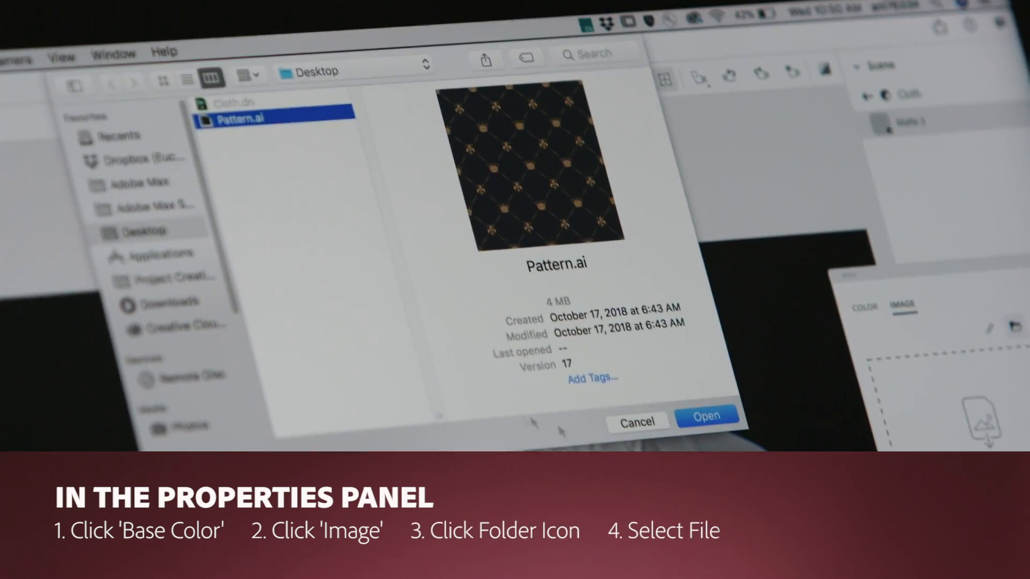
pyautogui.click(706, 415)
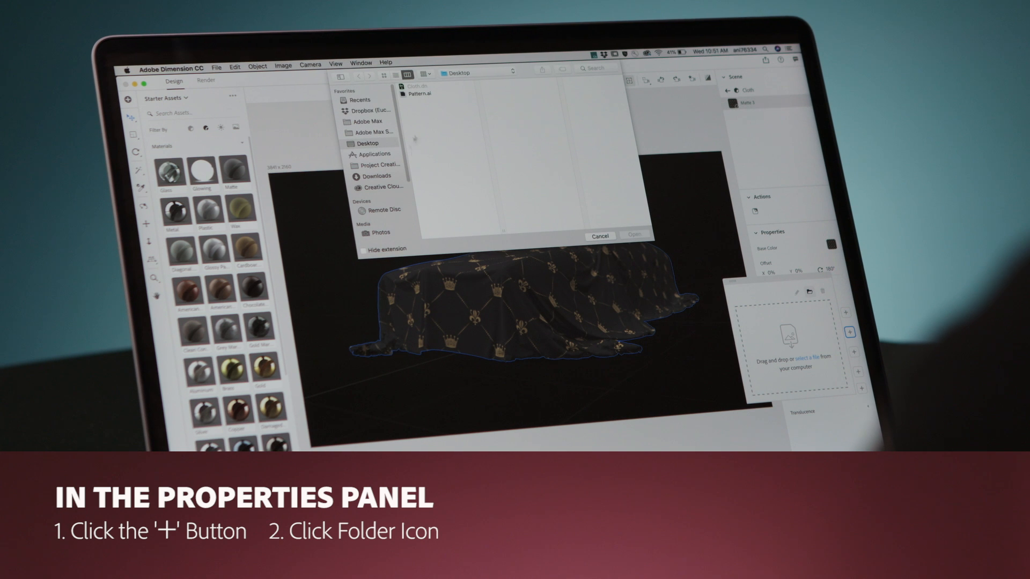
# - Add an image slot for a second cloth property and browse for Pattern.ai
pyautogui.click(420, 93)
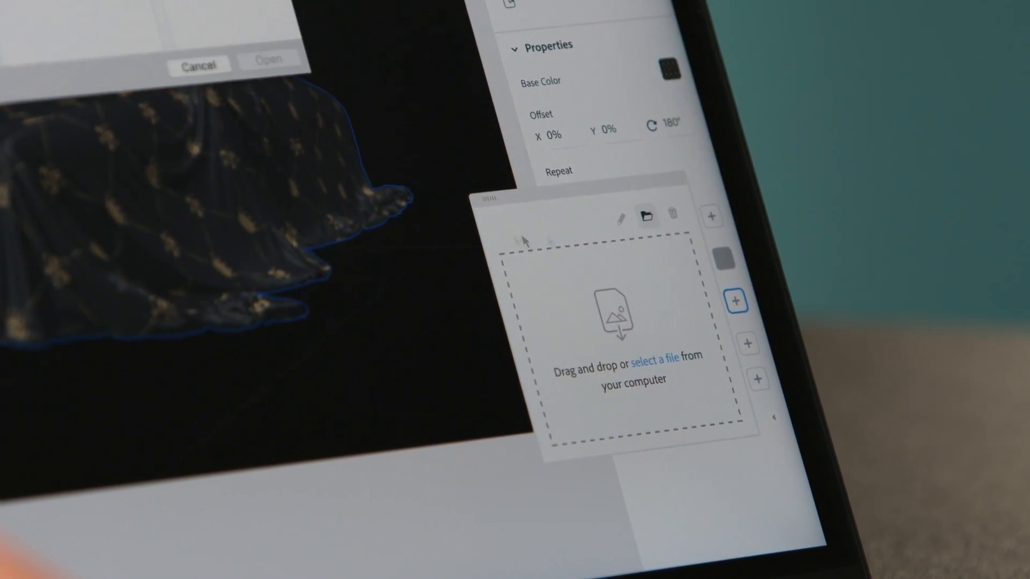
# - Load Pattern.ai as the cloth's Metallic image
pyautogui.click(657, 361)
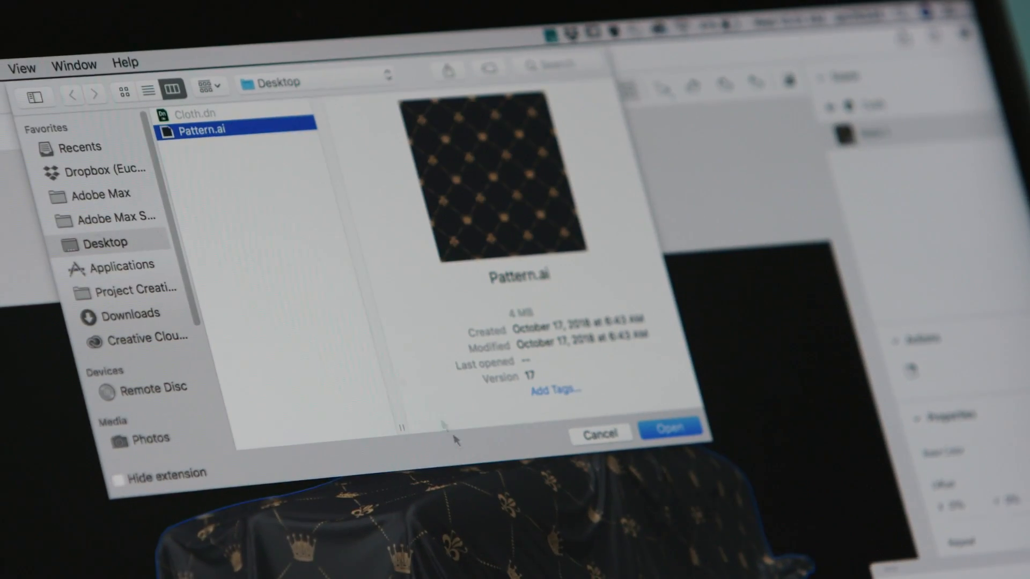
pyautogui.click(669, 429)
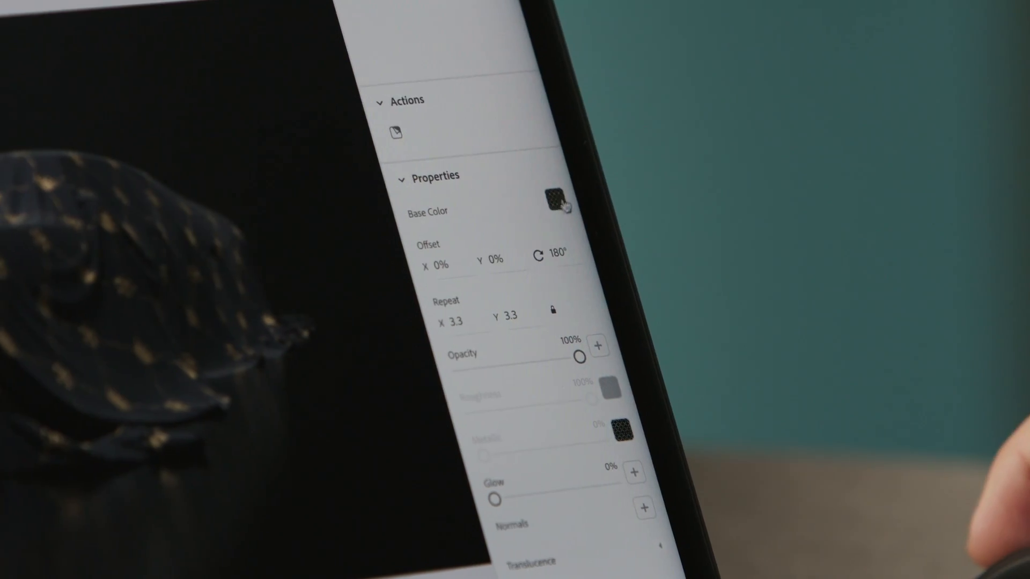
# - Open the base color image settings to edit Pattern.ai in Illustrator
pyautogui.click(554, 199)
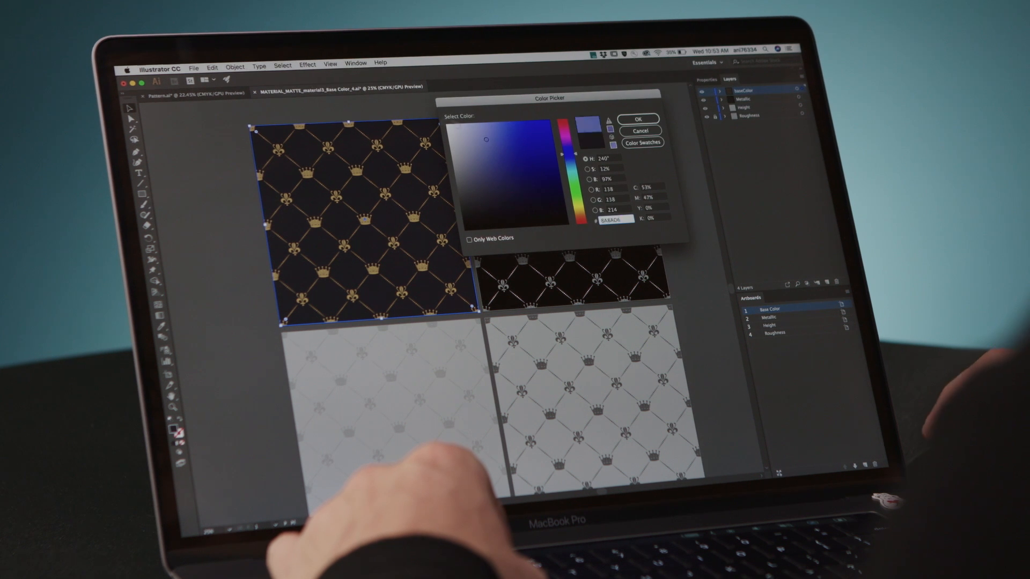
# - Confirm a lighter Base Color artboard background, then view the white cloth in Dimension
pyautogui.click(638, 119)
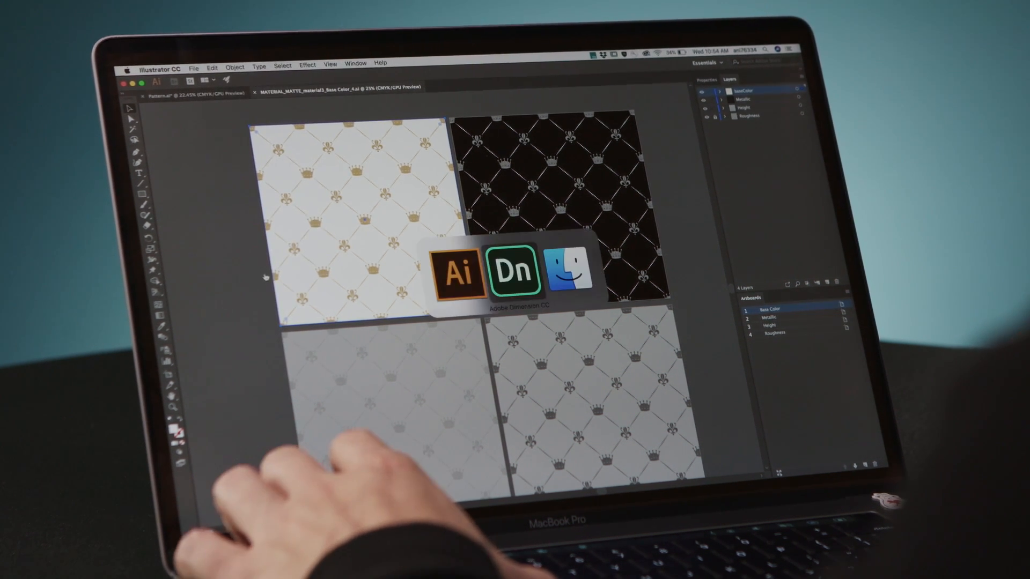
pyautogui.click(516, 269)
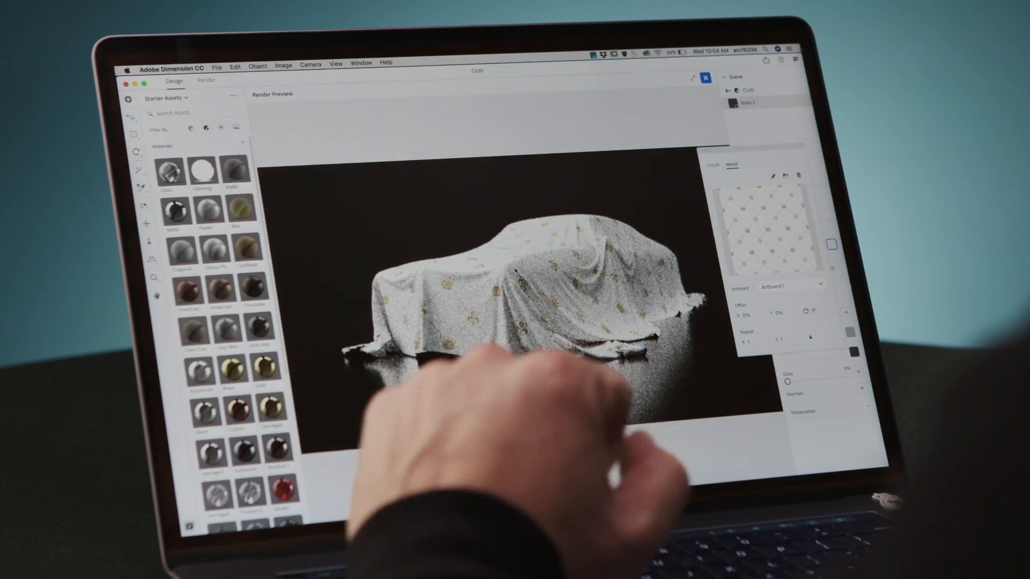